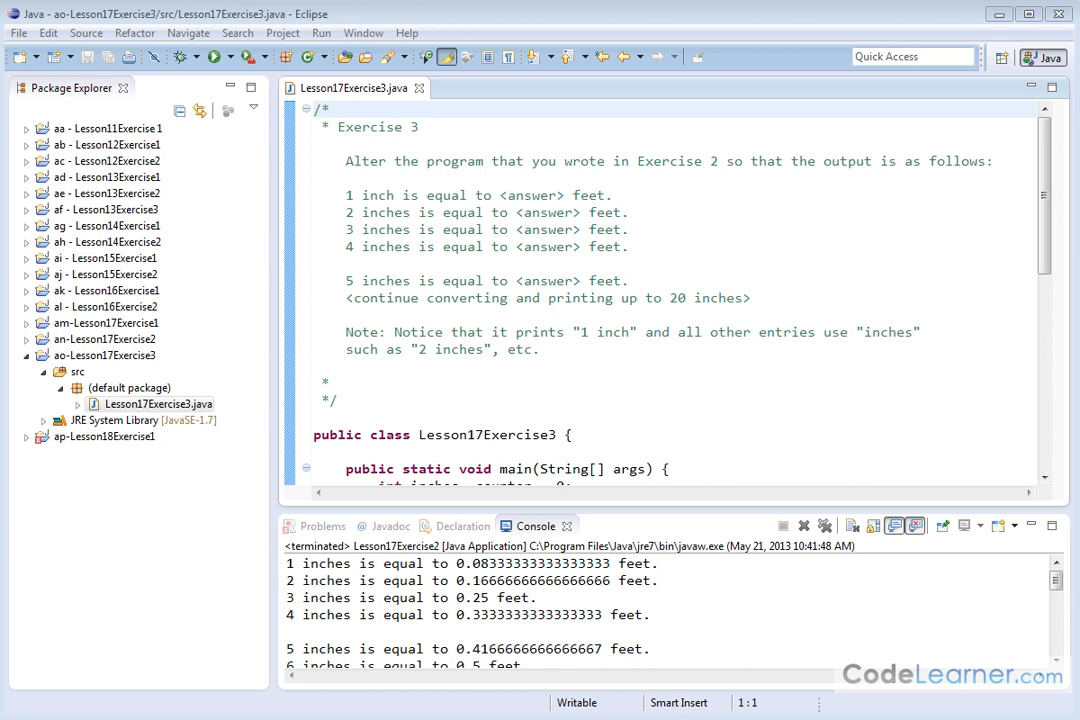
mouse_move(460, 167)
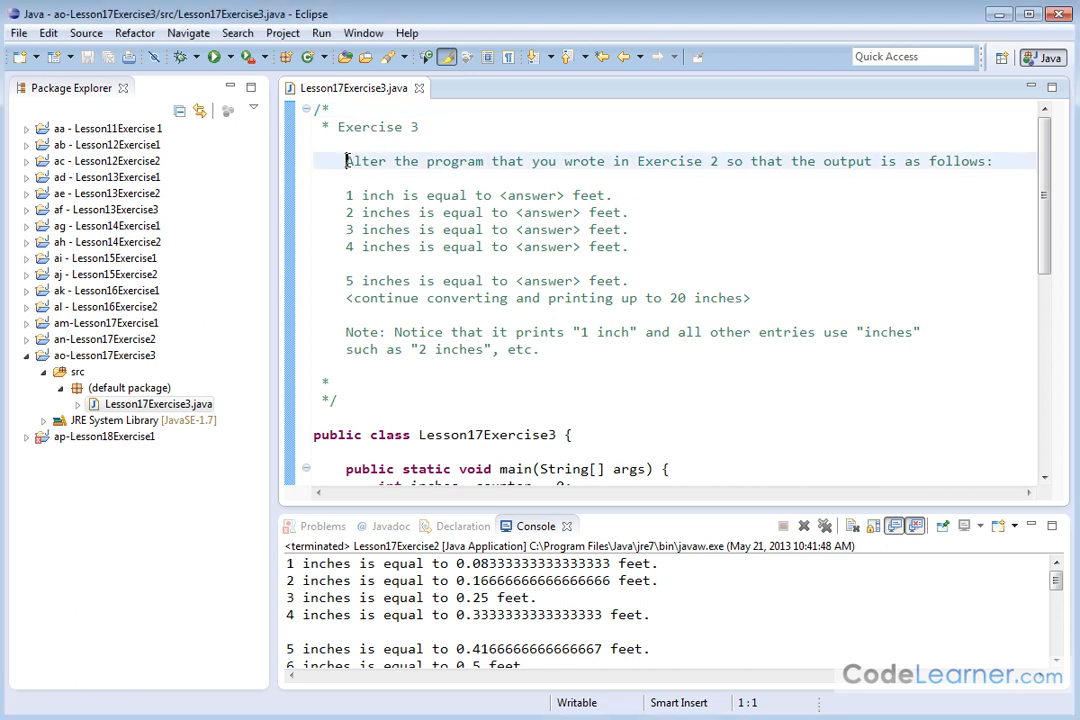
Step: Highlight the exercise description and singular 'inch', scroll to main, and run the program
left_click_drag(345, 161, 678, 161)
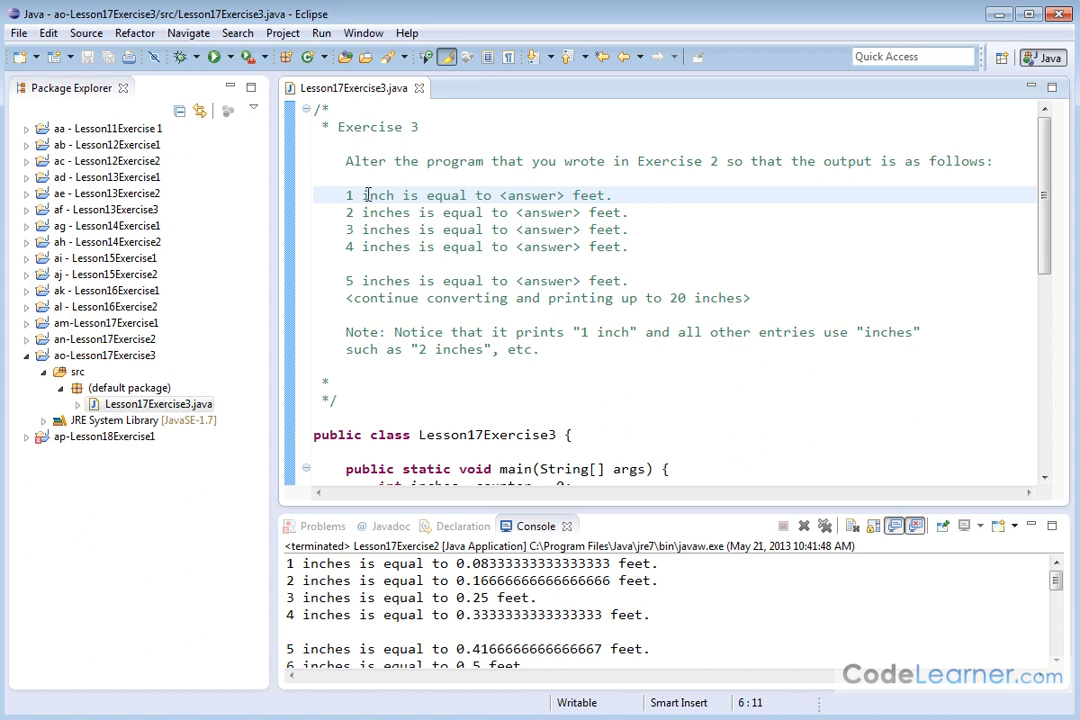
mouse_move(647, 195)
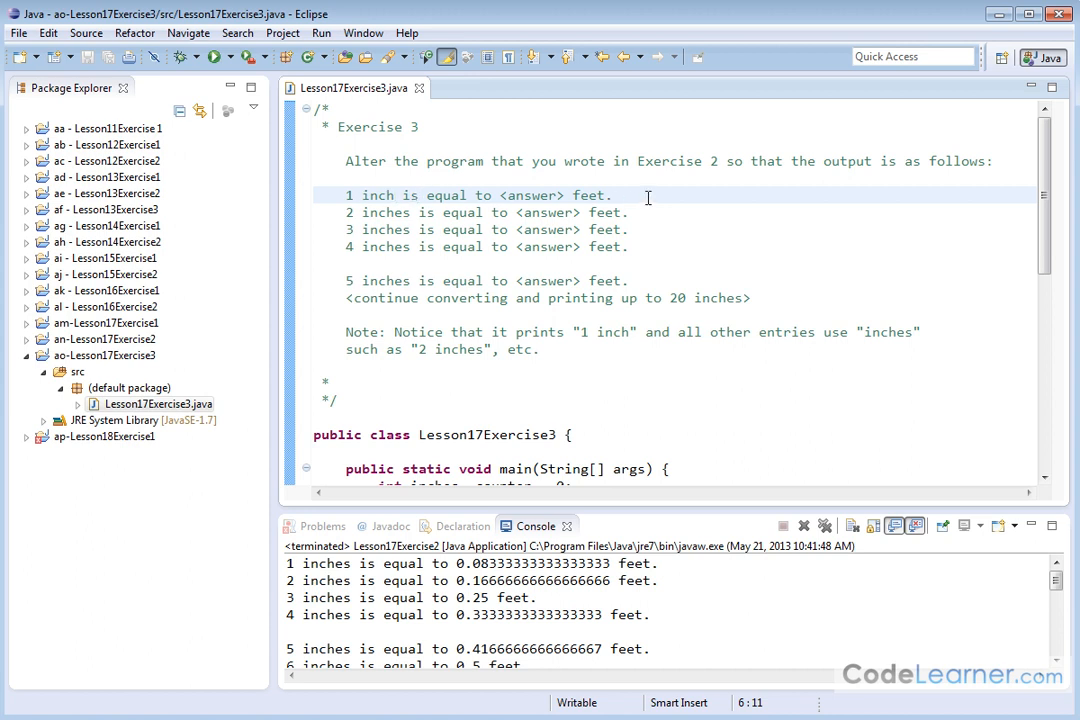
mouse_move(388, 195)
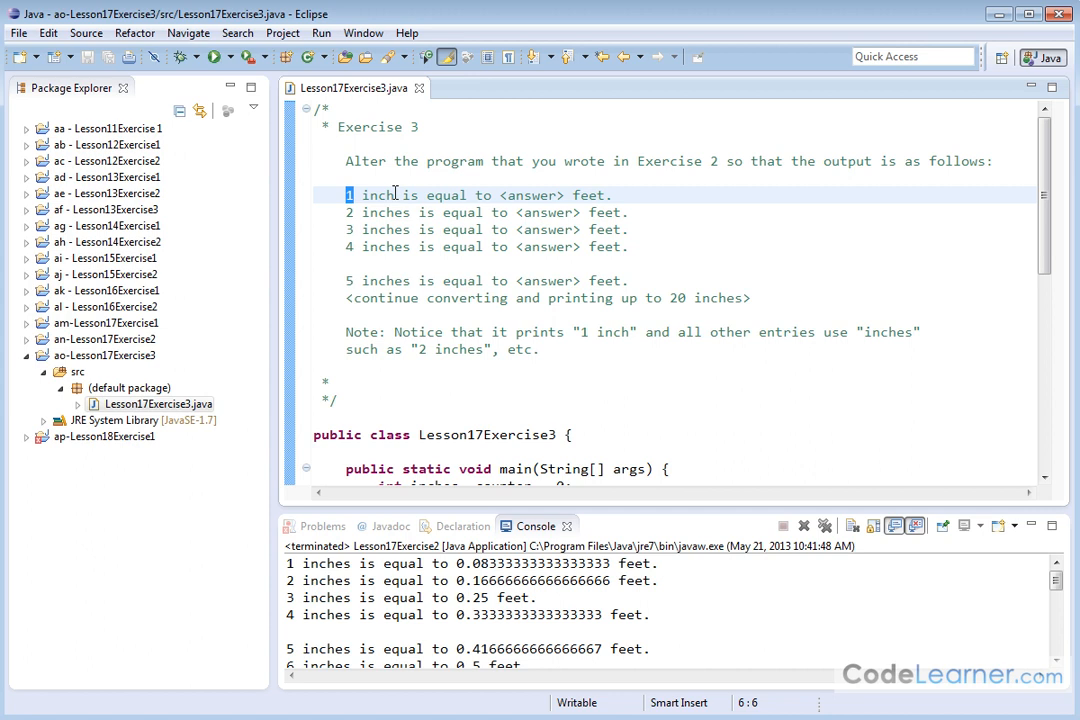
left_click(377, 195)
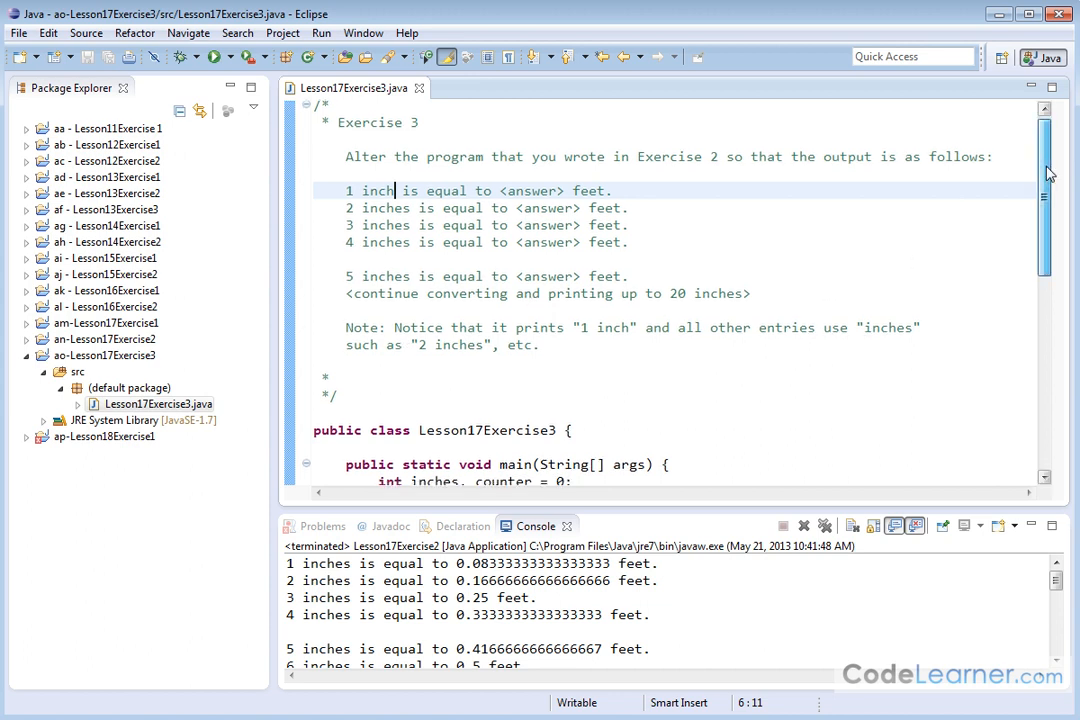
scroll("down", 3)
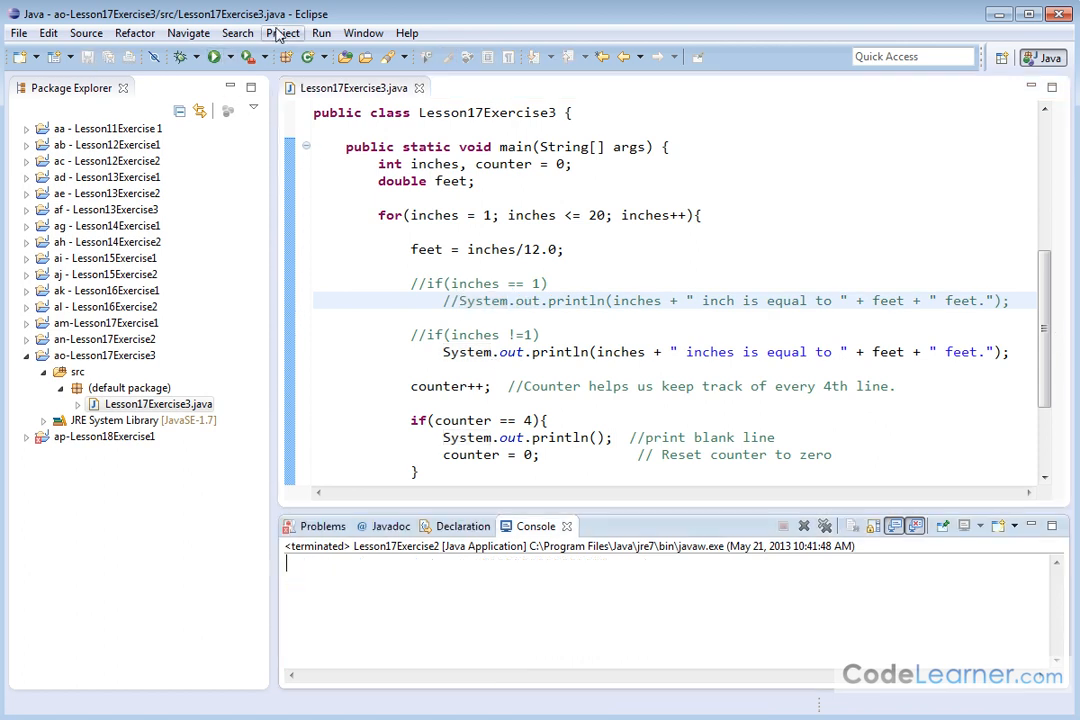
left_click(210, 56)
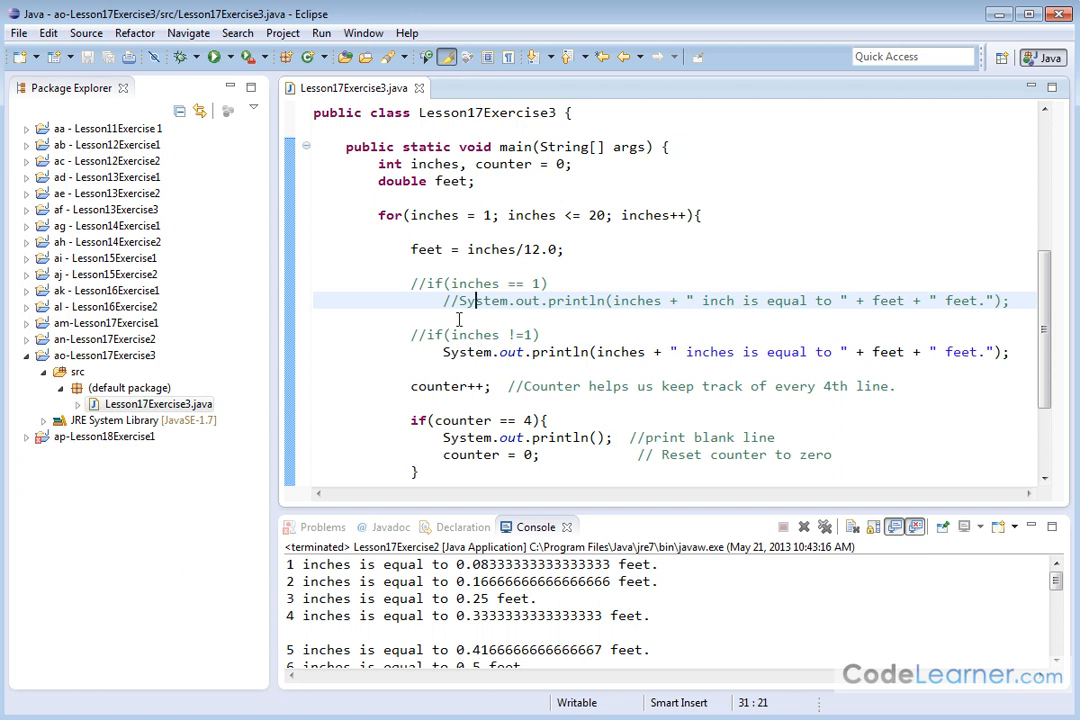
mouse_move(560, 351)
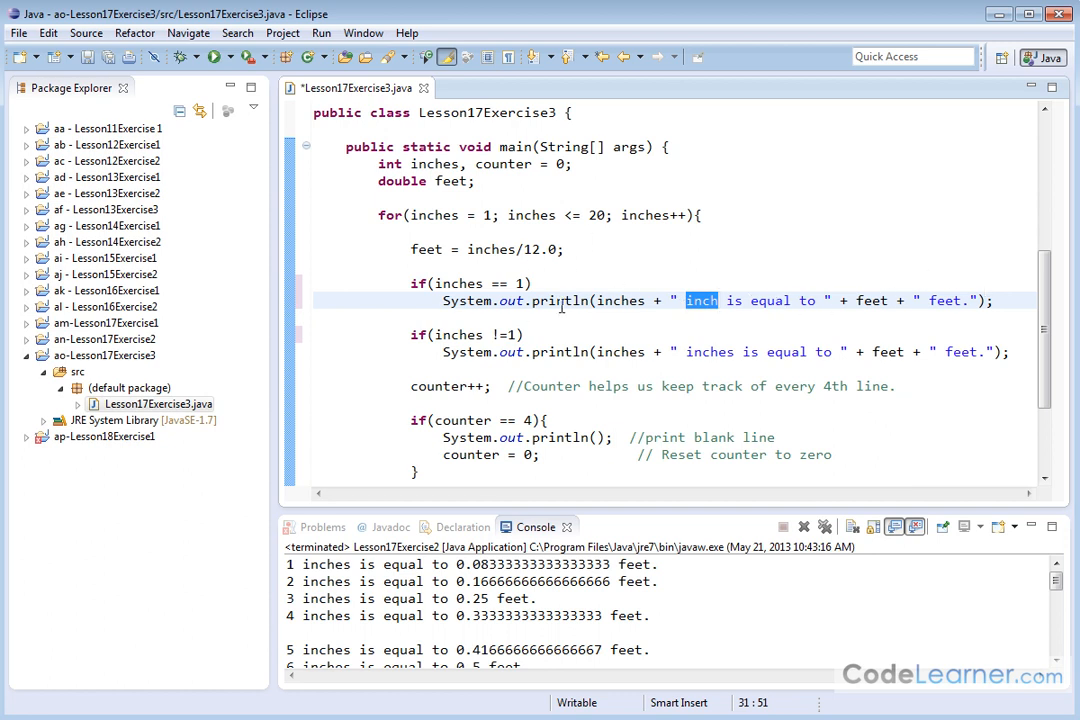
mouse_move(455, 283)
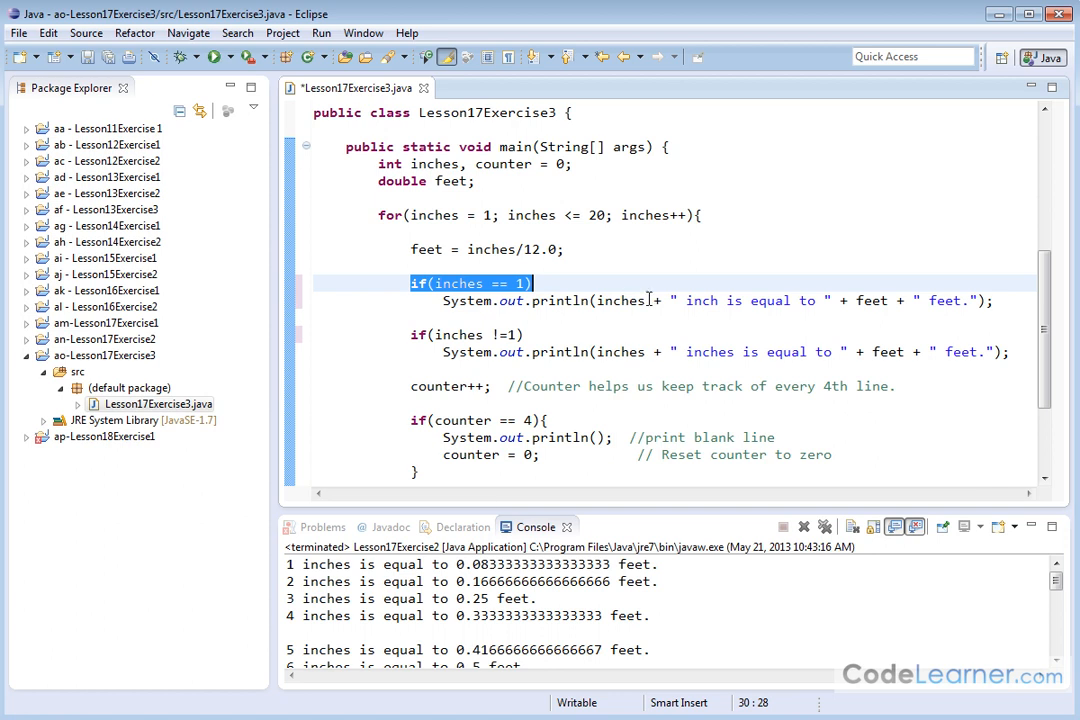
Step: Uncomment the if(inches == 1) and if(inches != 1) print statements, spacing the != operator
double_click(700, 300)
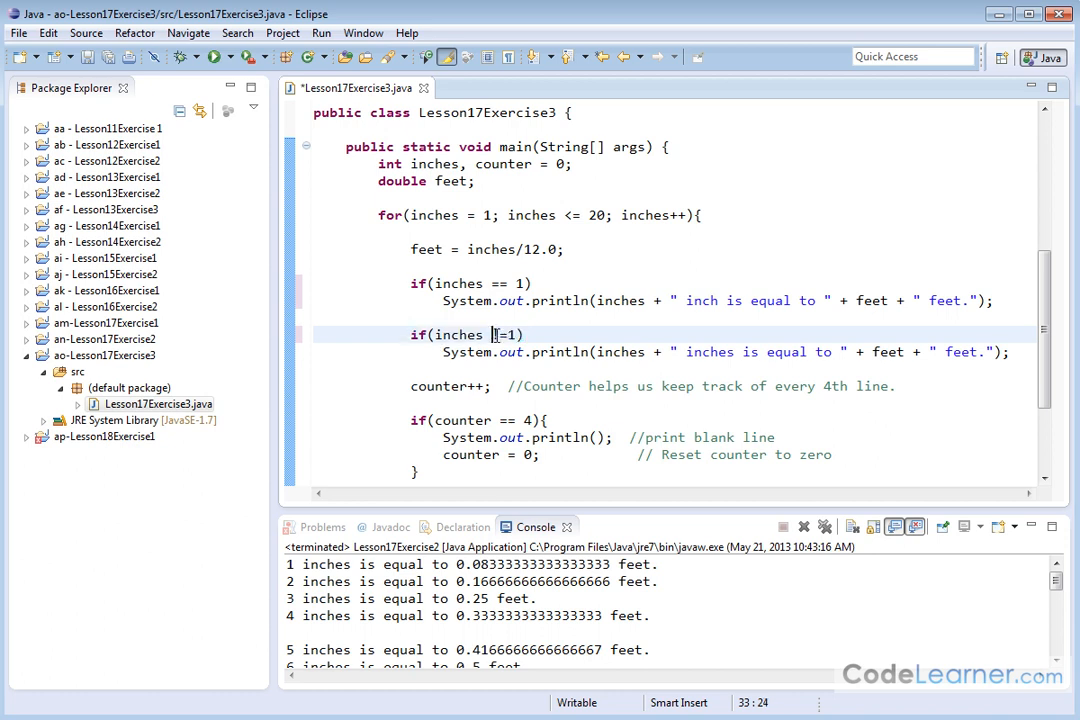
type("!=")
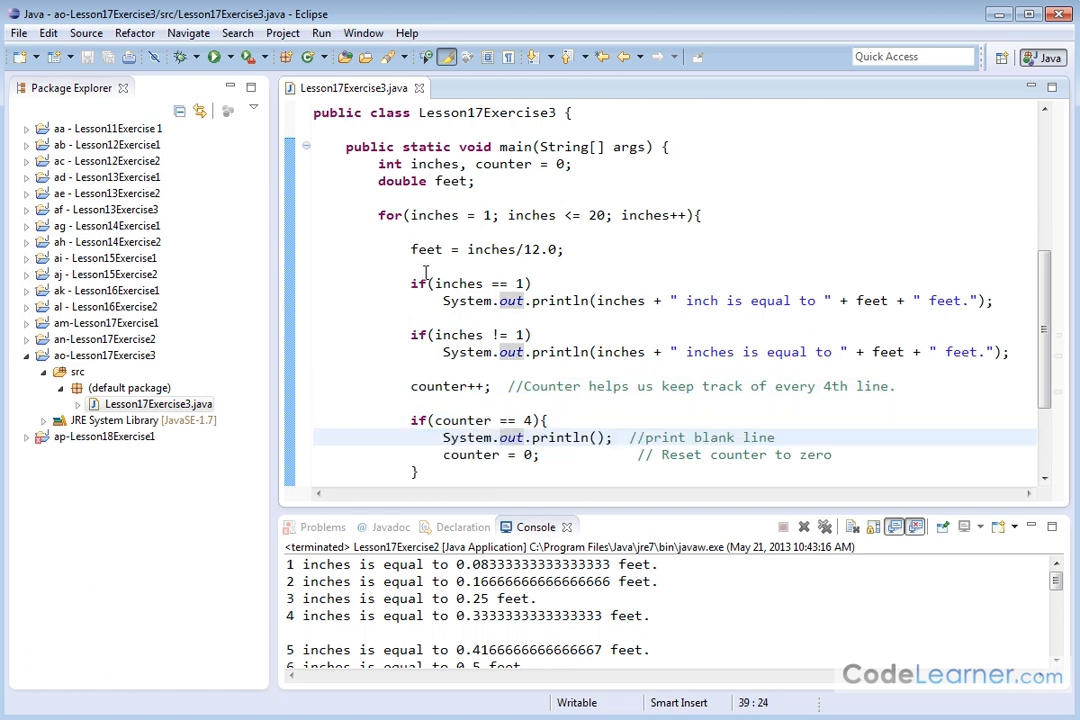
left_click_drag(411, 283, 975, 351)
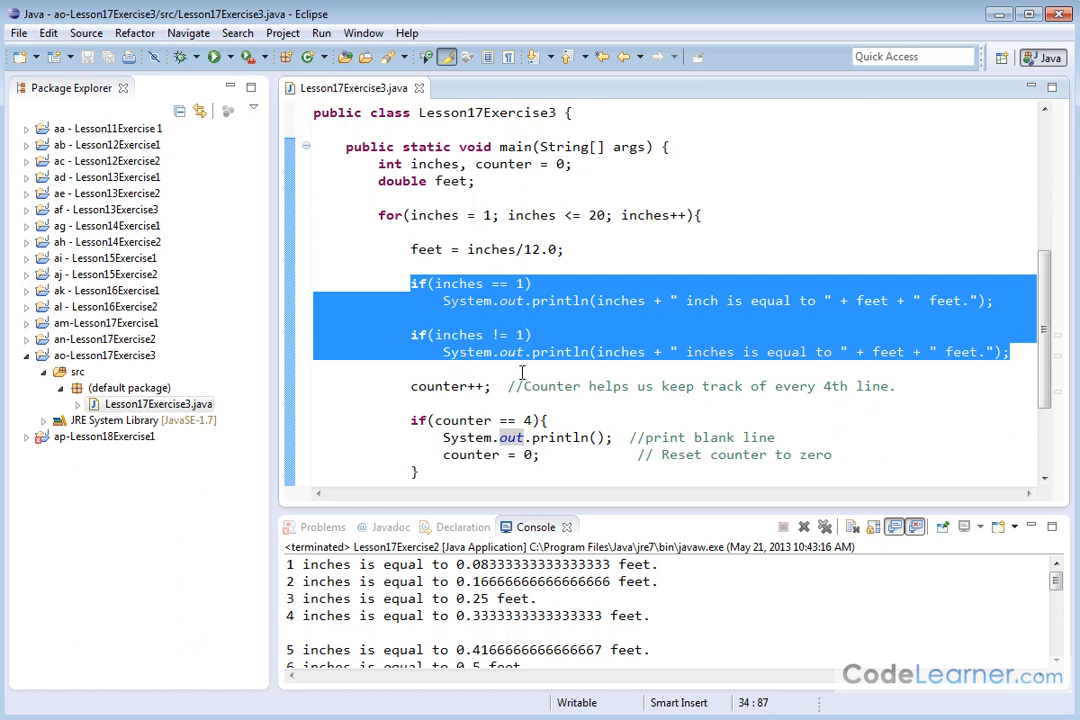
left_click(530, 283)
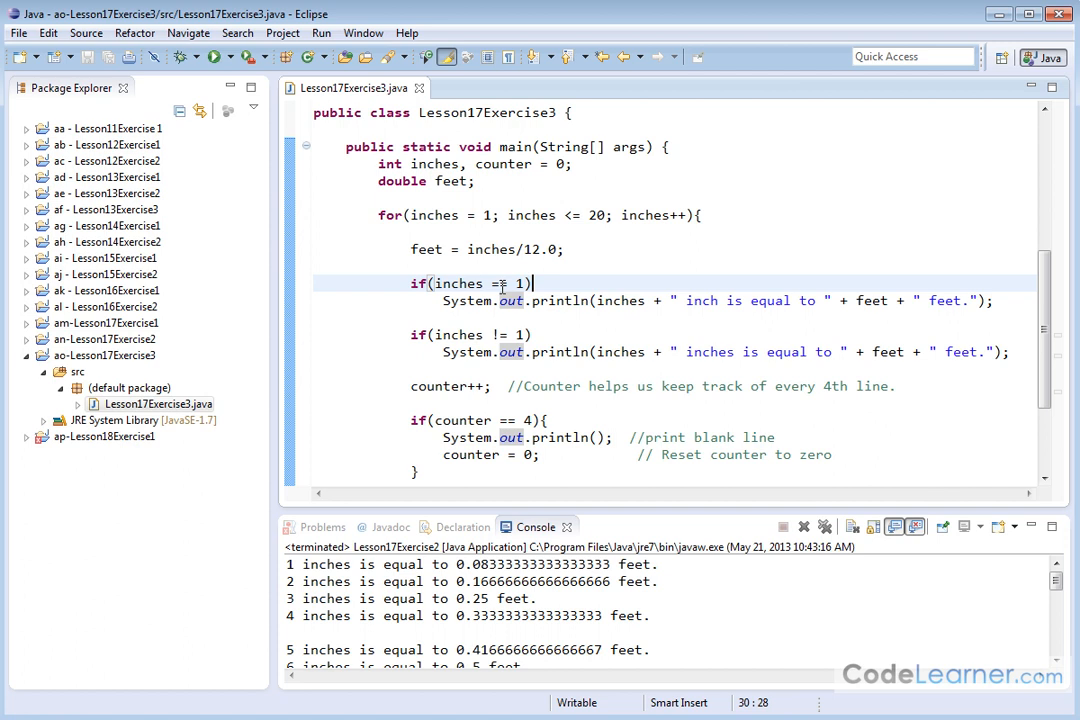
triple_click(700, 300)
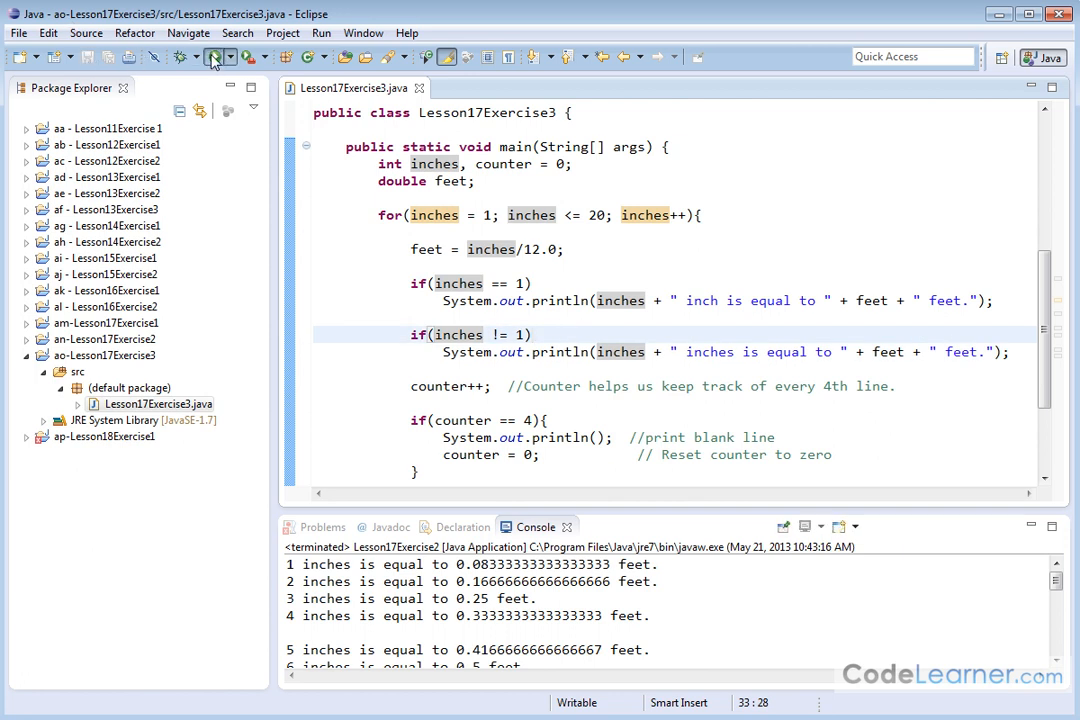
Step: Run the updated program and check '1 inch' then 2–20 inches output against the for loop
left_click(187, 57)
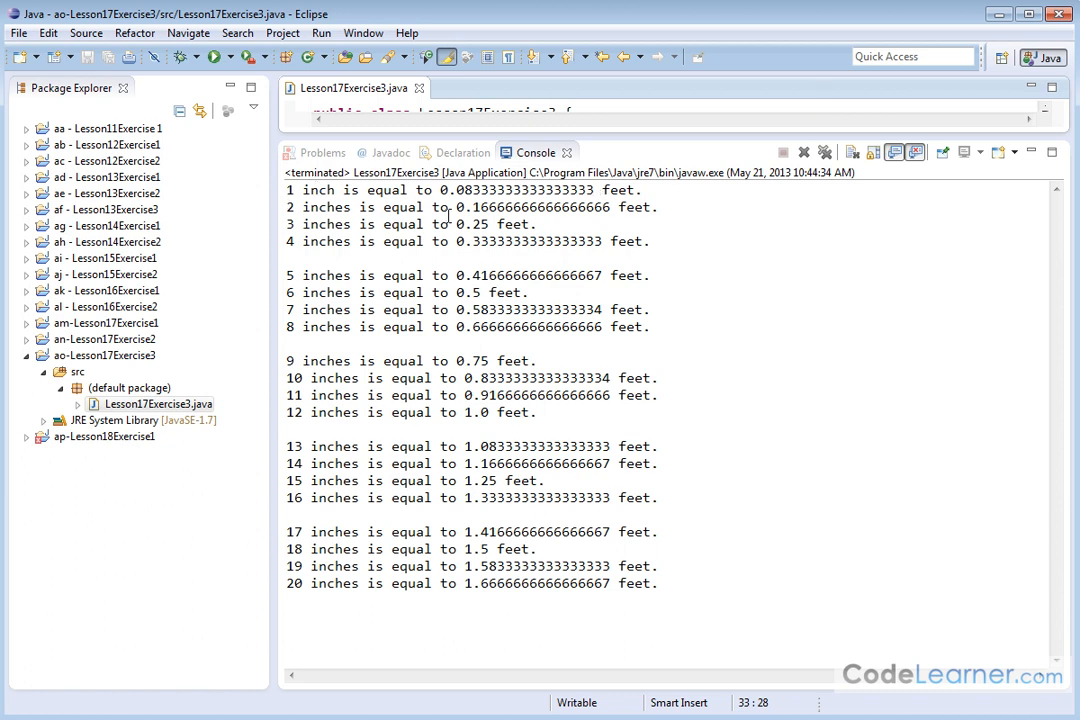
mouse_move(403, 463)
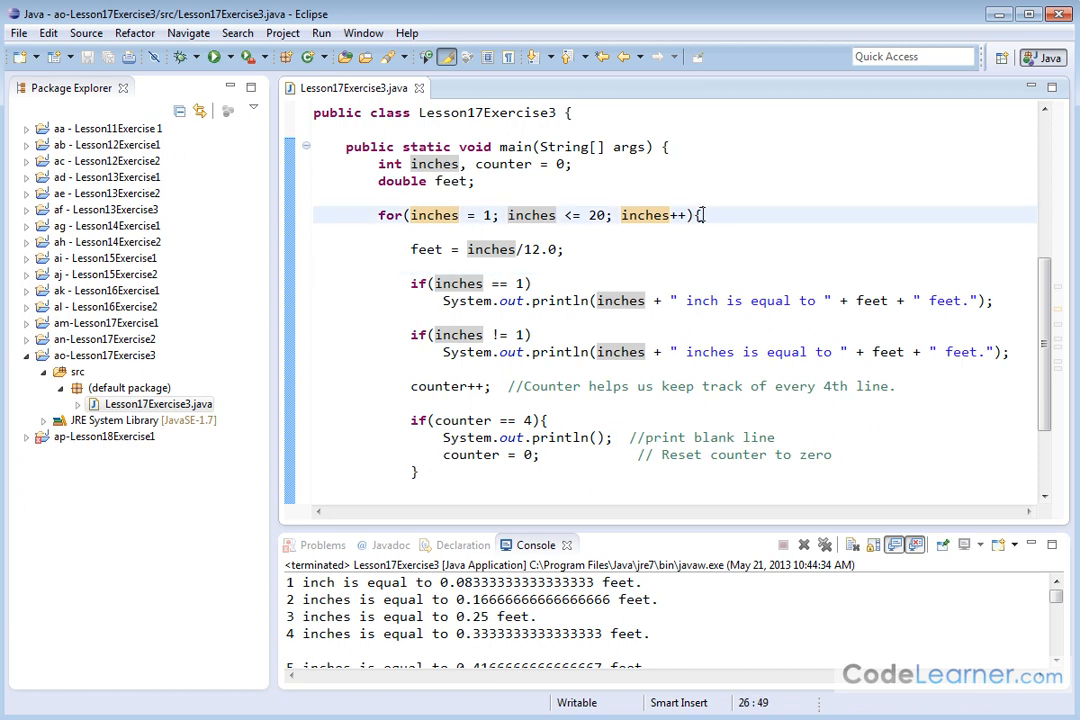
left_click(412, 471)
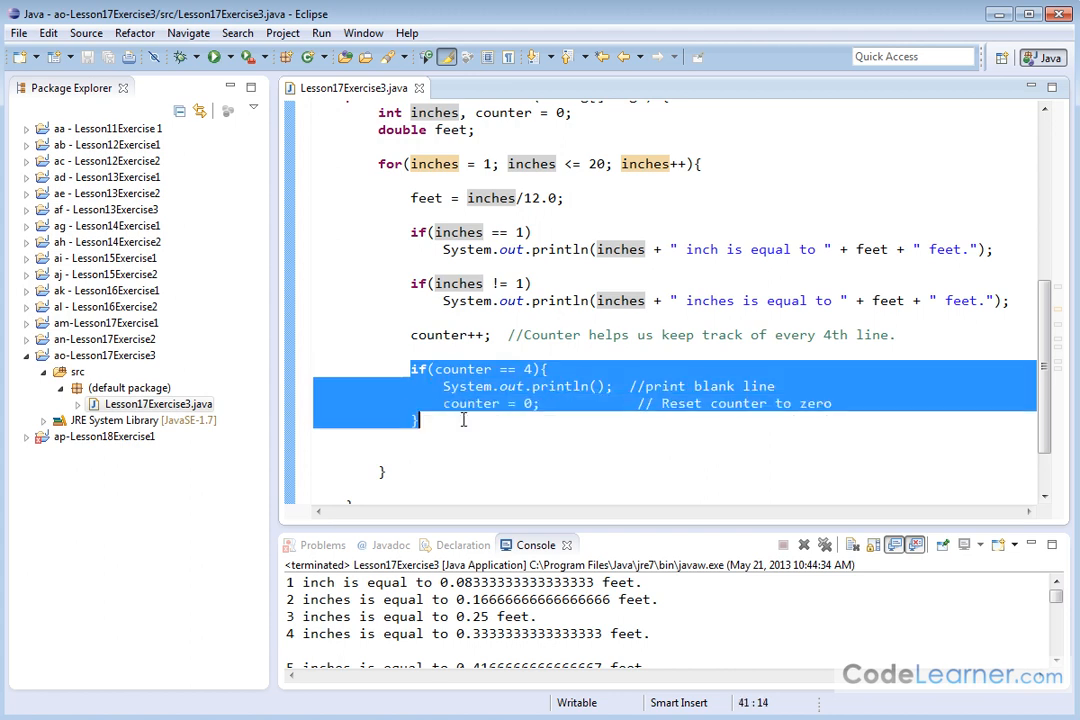
mouse_move(512, 433)
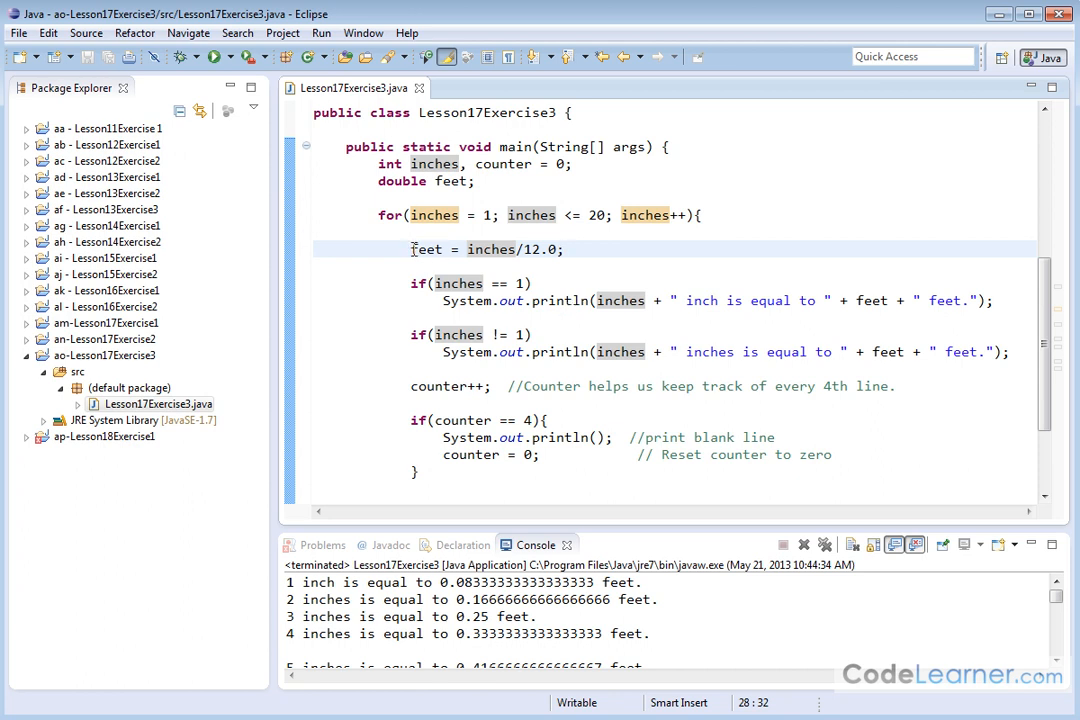
Step: Examine the double feet variable and change the divisor from 12.0 to 12
double_click(426, 249)
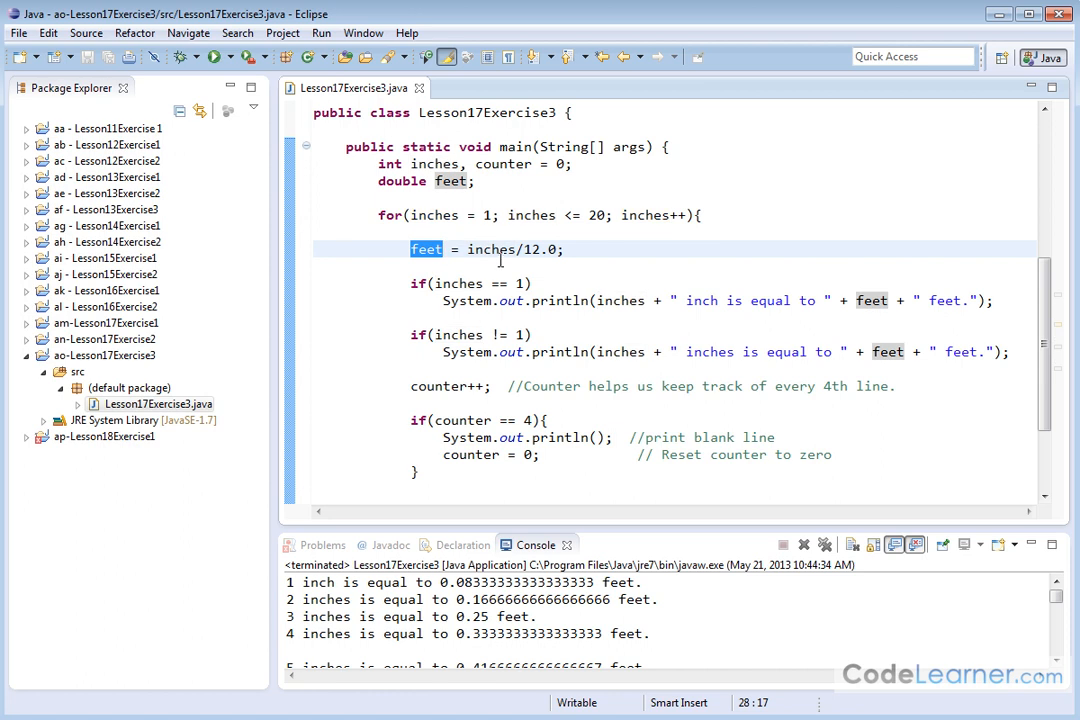
double_click(489, 249)
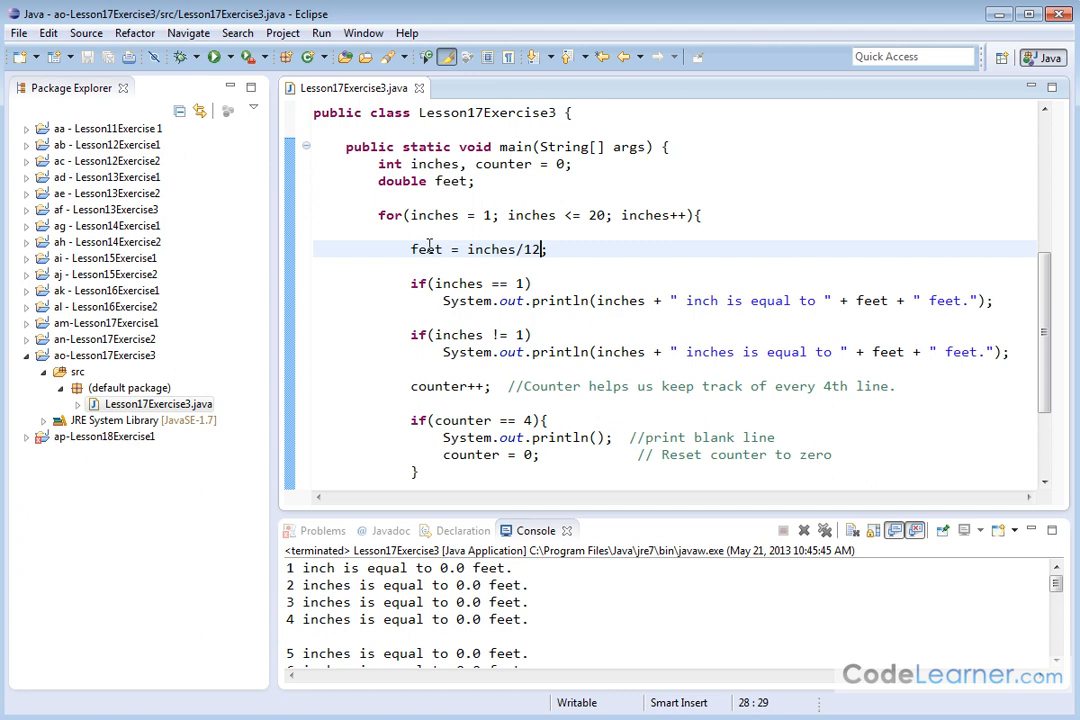
double_click(426, 249)
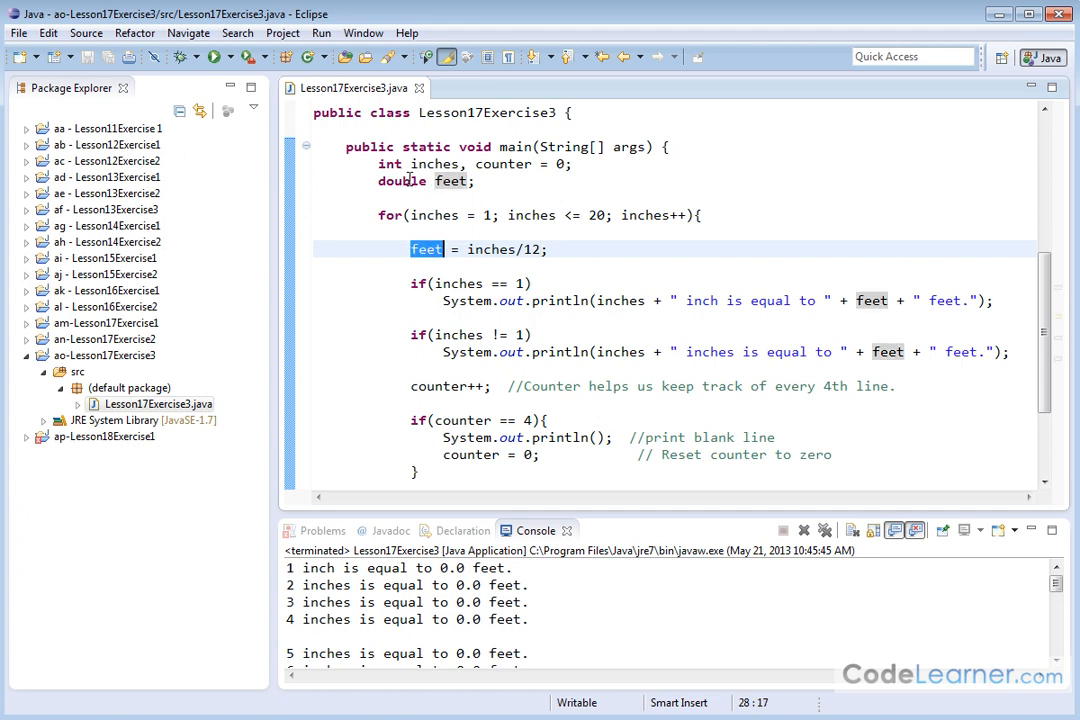
left_click(497, 249)
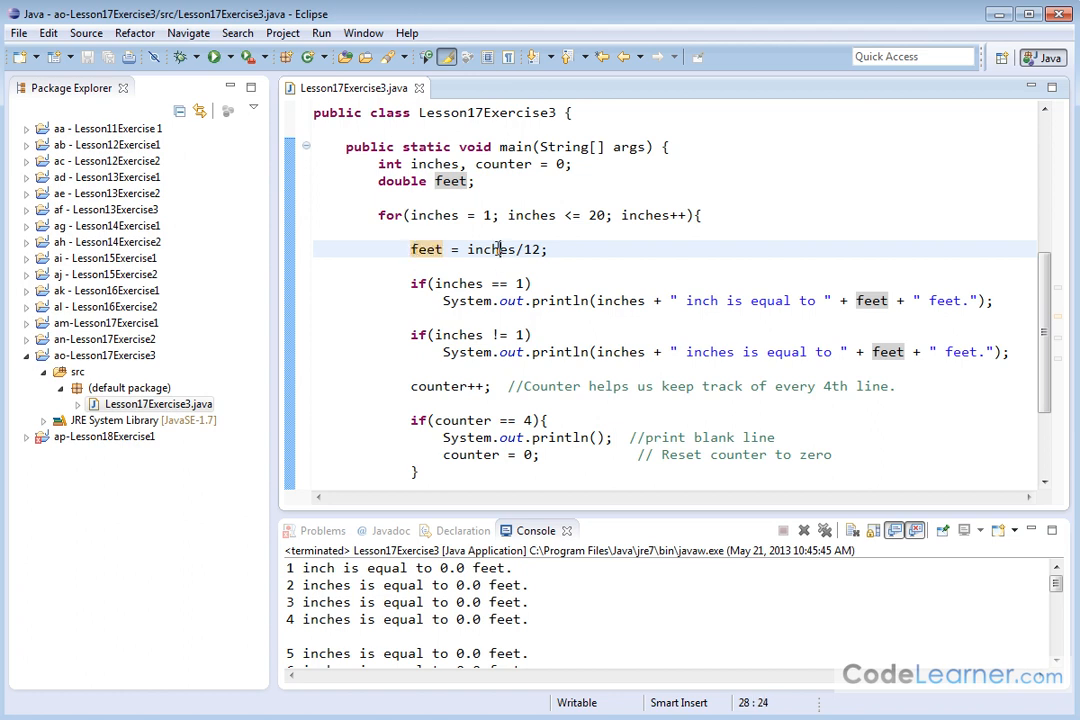
double_click(490, 249)
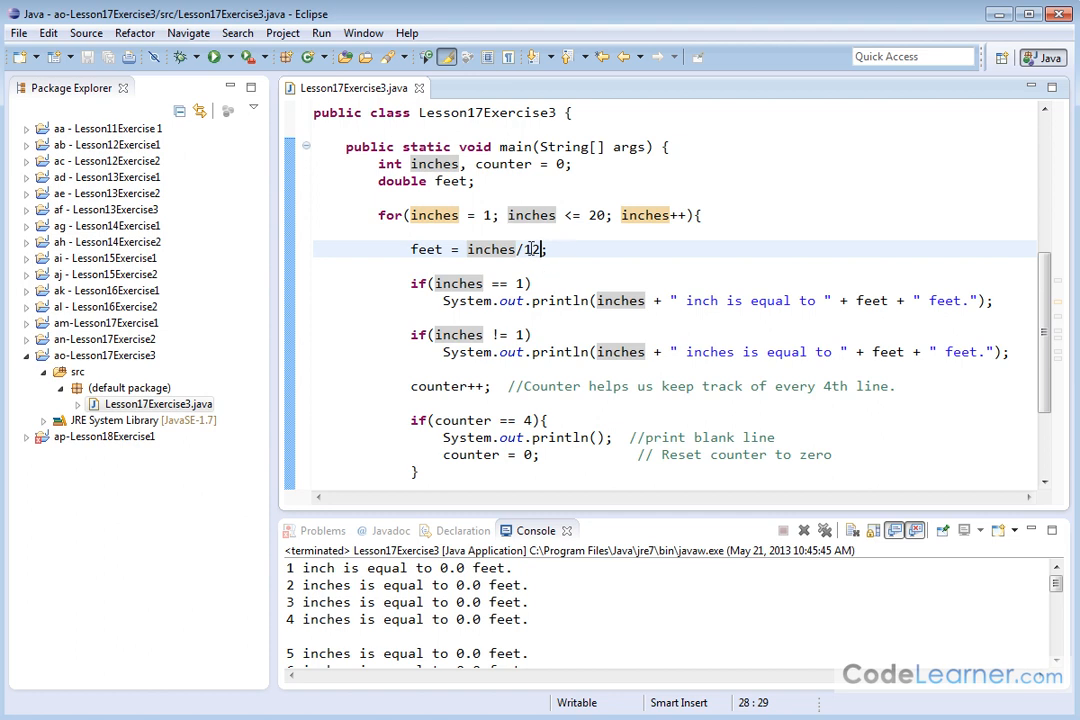
double_click(490, 249)
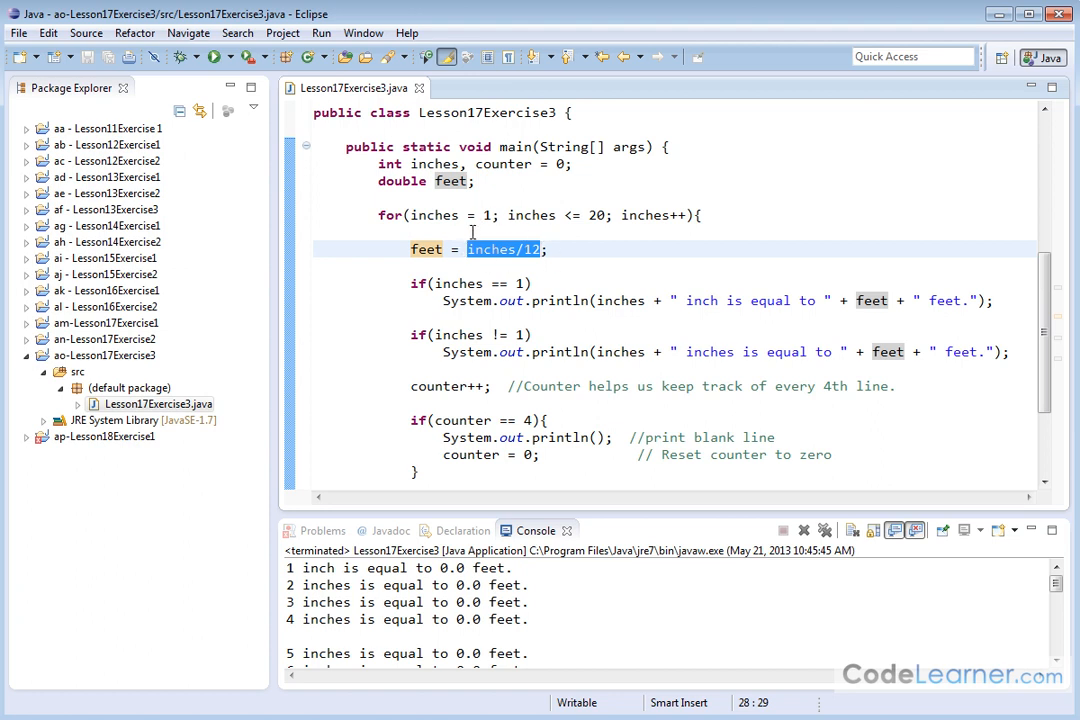
mouse_move(540, 270)
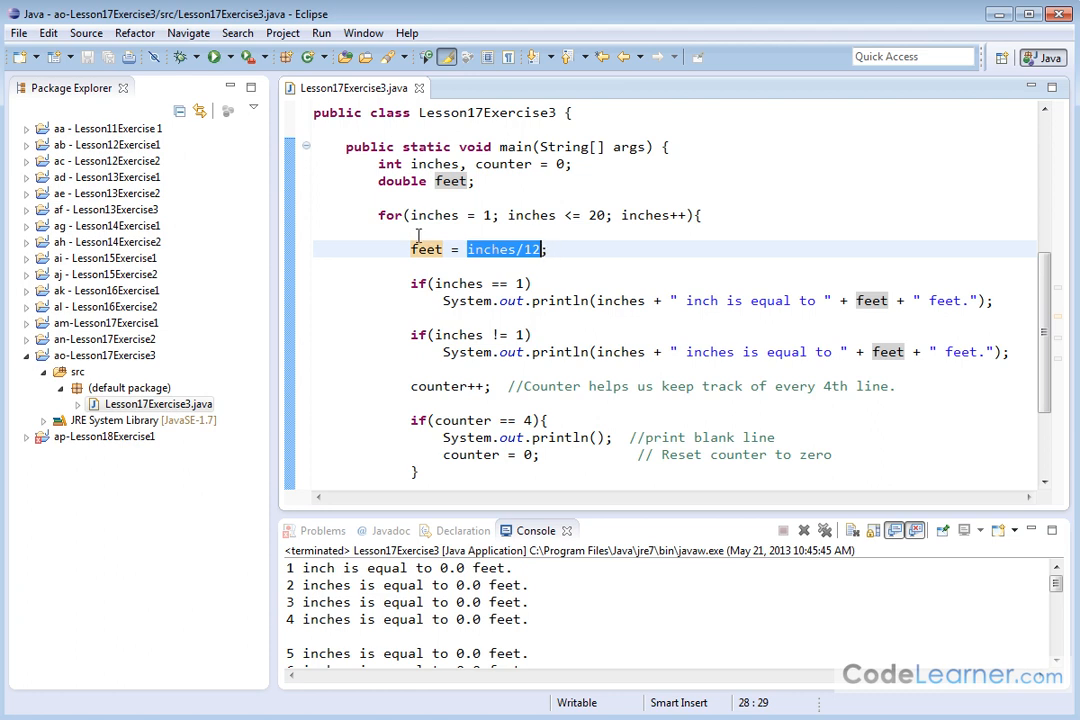
Step: Restore the divisor to 12.0 and rerun to get fractional feet values
left_click(534, 300)
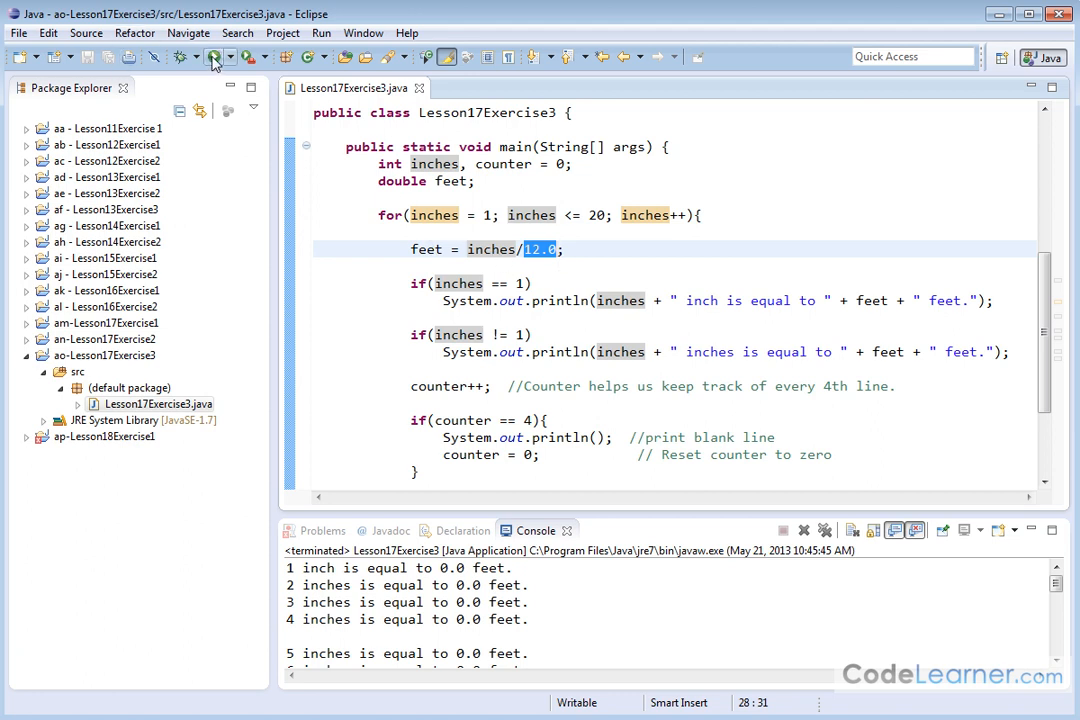
left_click(213, 57)
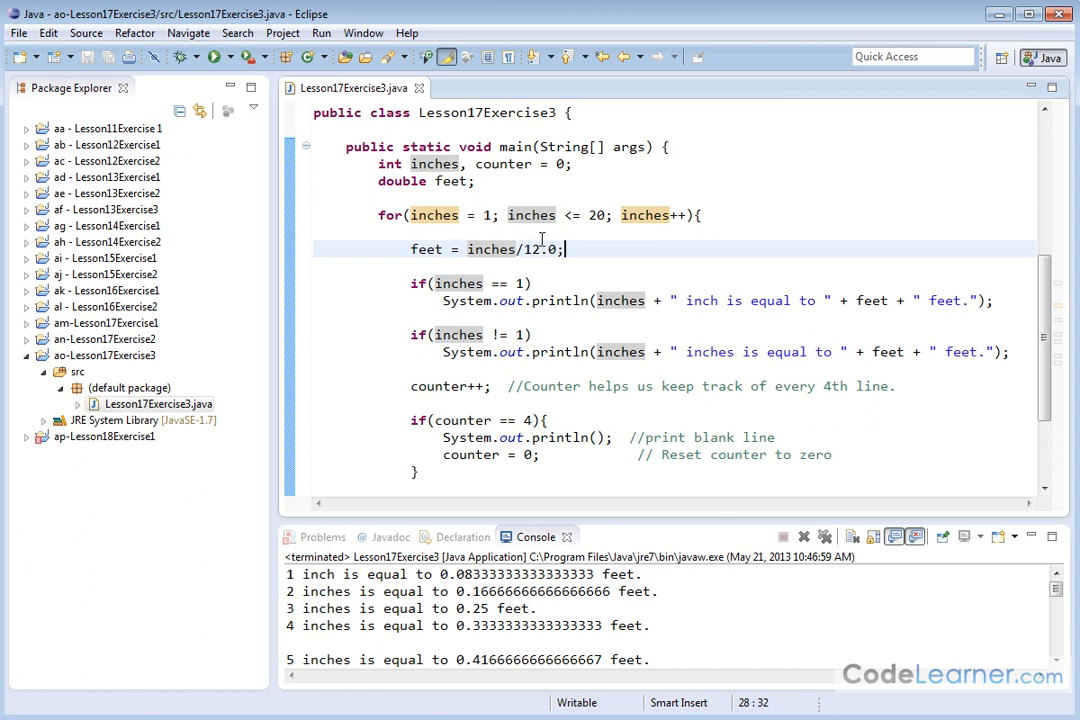
mouse_move(563, 255)
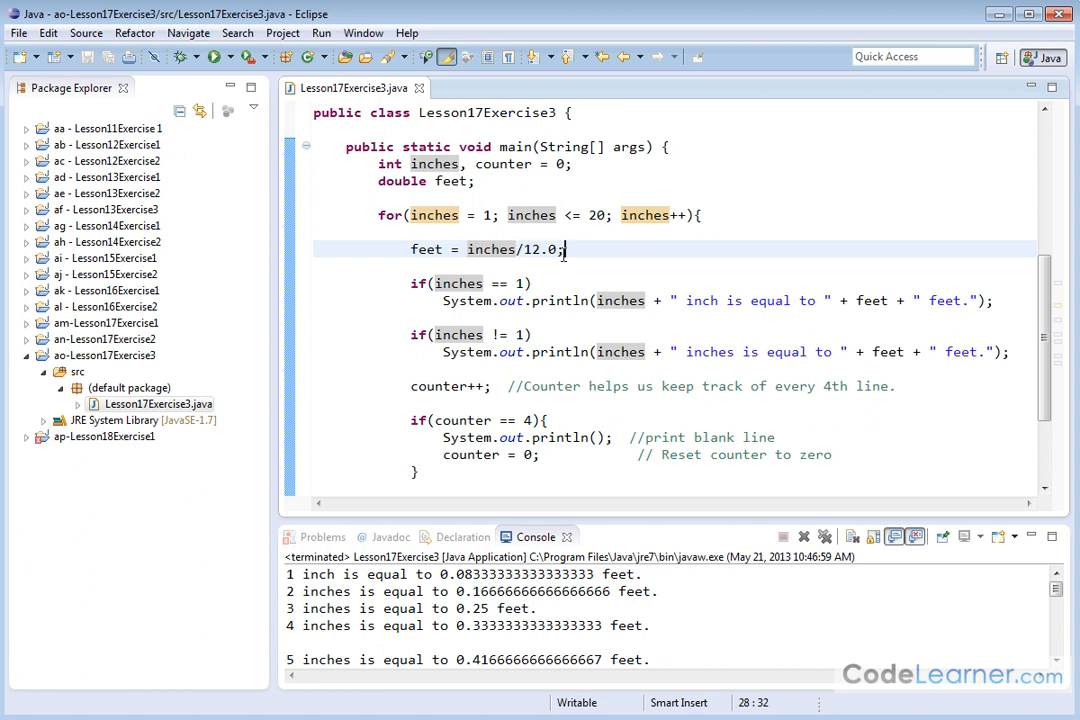